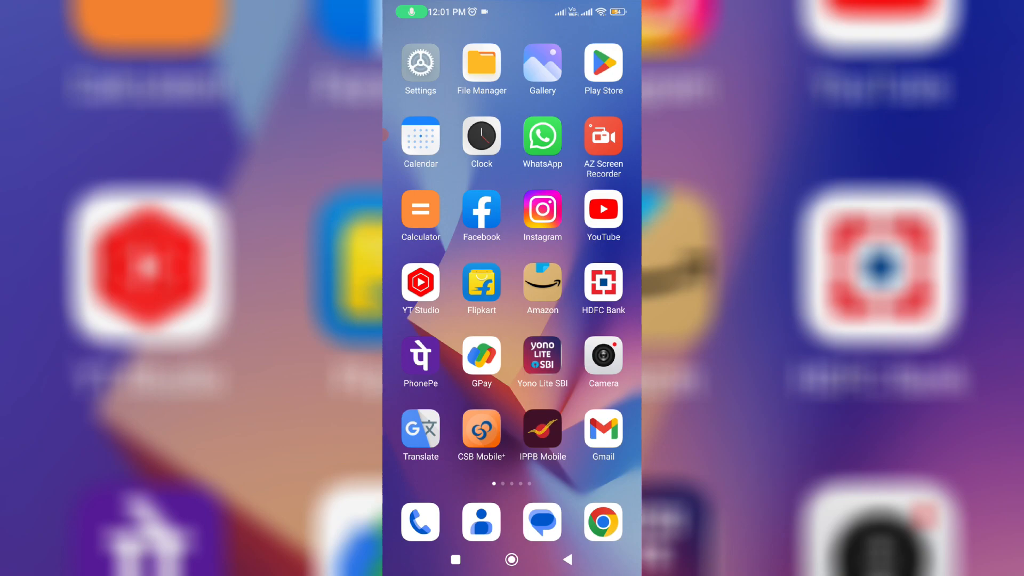
Launch YONO Lite SBI and go to e-Deposits › Premature Closure
left_click(542, 357)
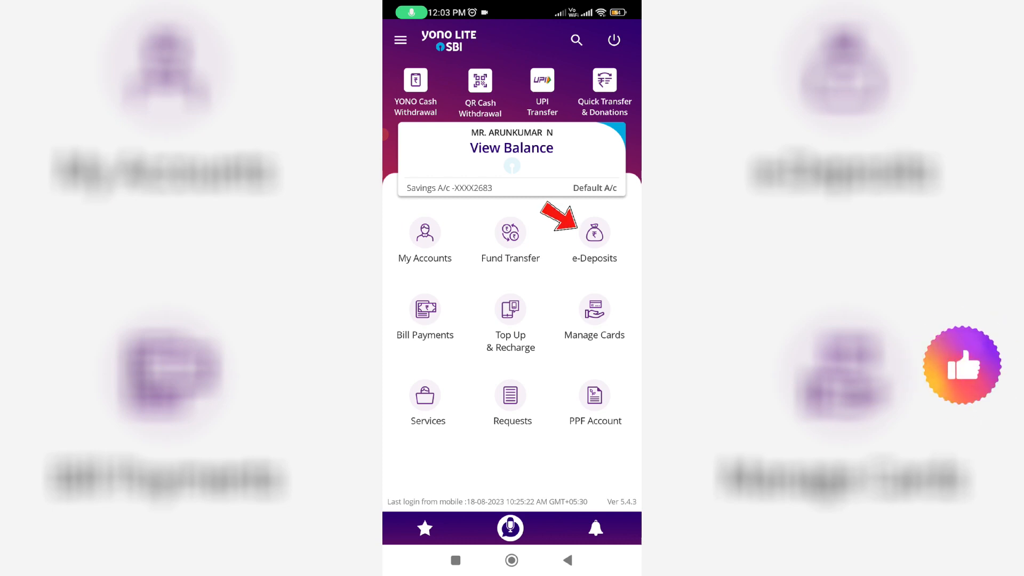
left_click(594, 232)
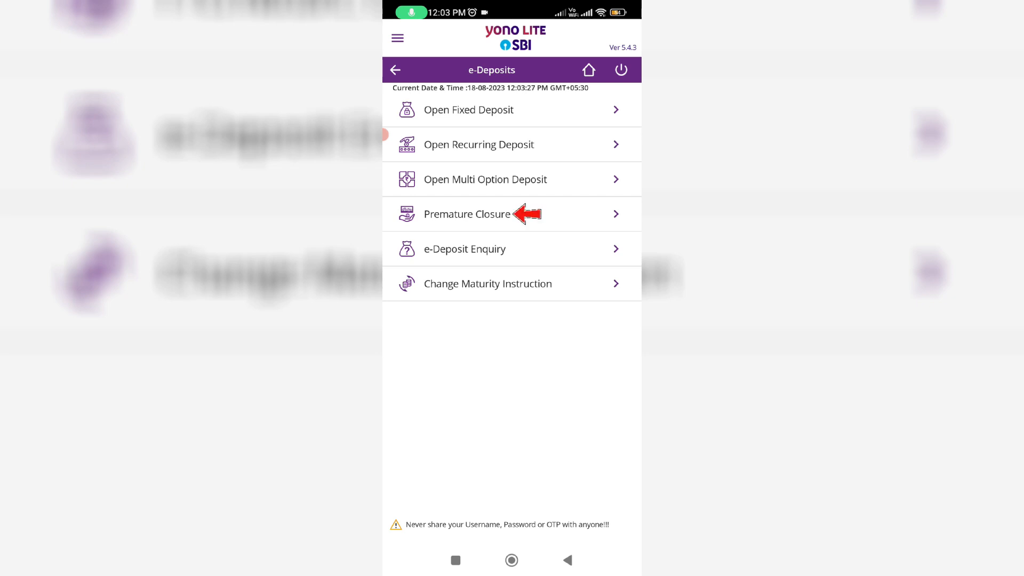
left_click(467, 213)
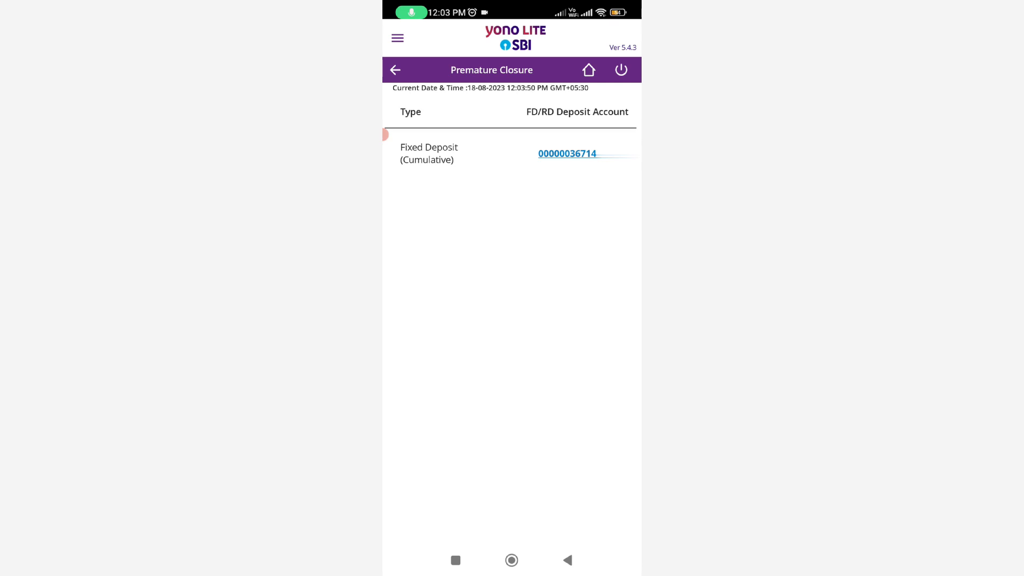
Open the cumulative fixed deposit to view its ₹321 penalty and ₹29,078 payable
left_click(567, 153)
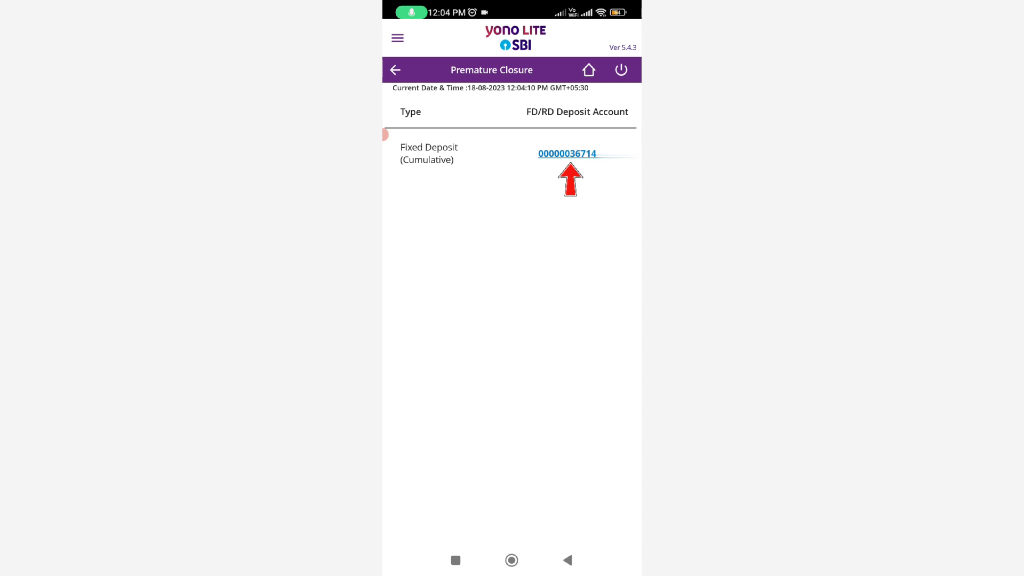
left_click(567, 154)
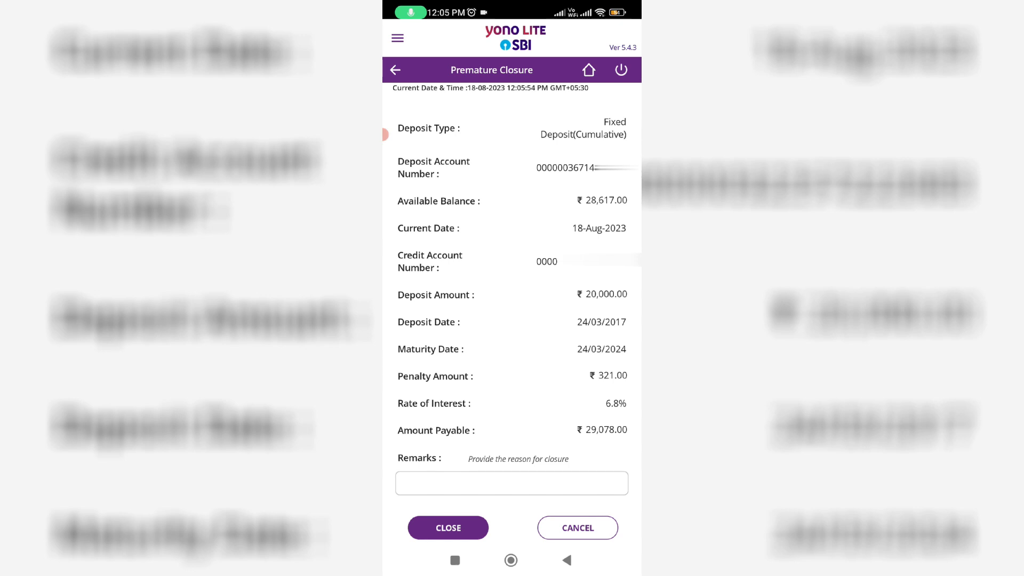
Enter remark 'to close', then submit and confirm the fixed deposit closure
type("to close")
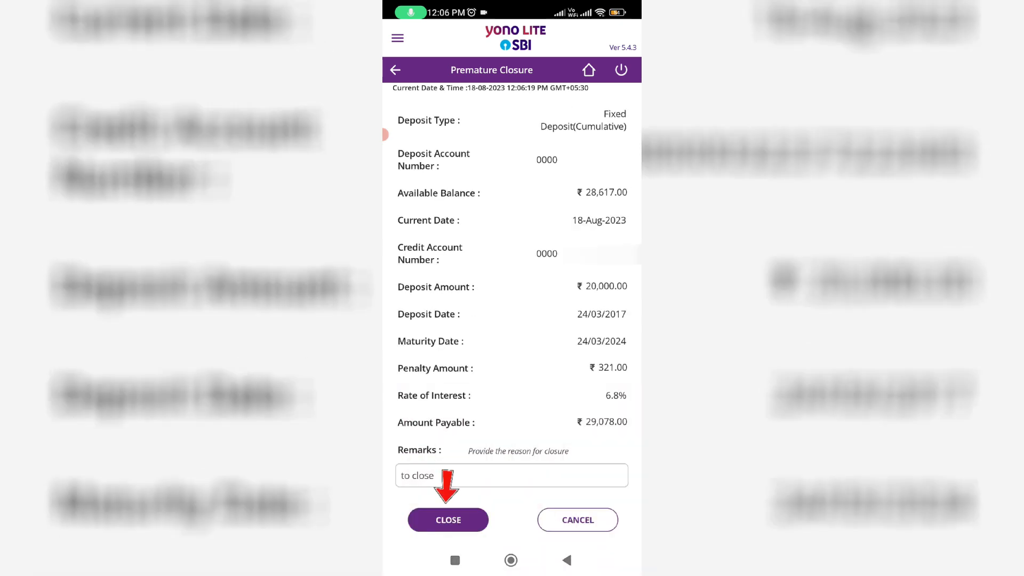
left_click(448, 520)
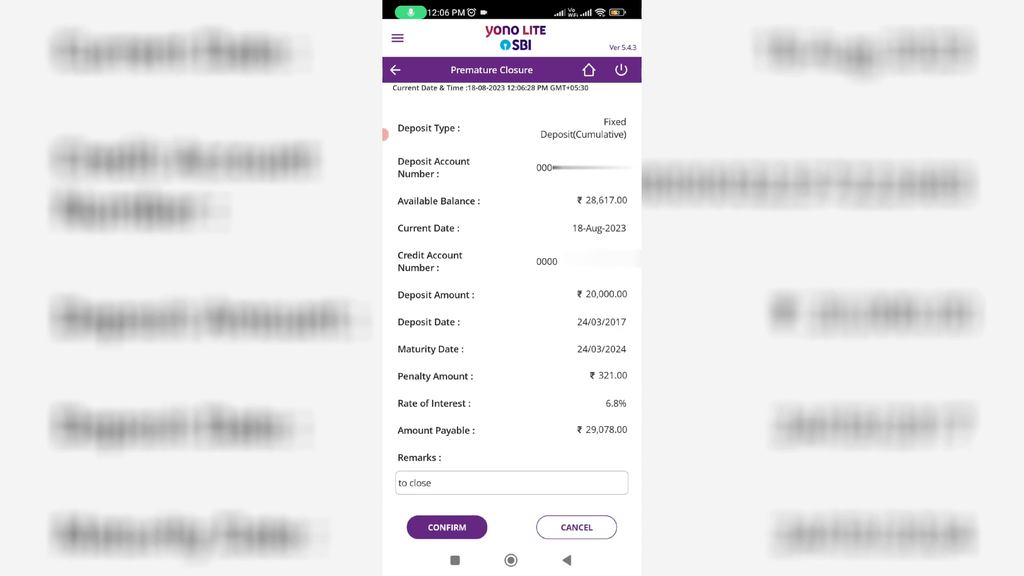
left_click(447, 527)
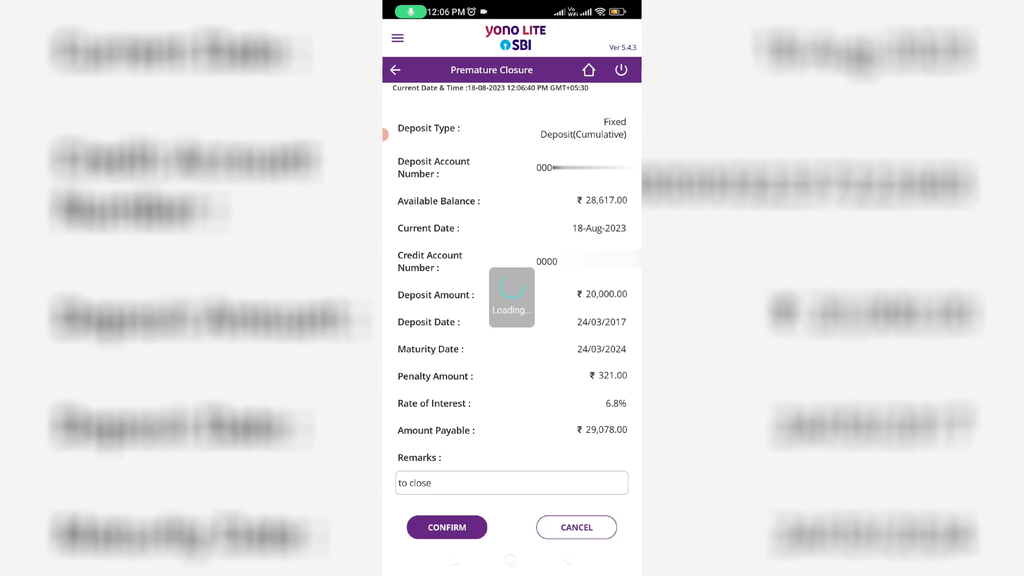
left_click(447, 527)
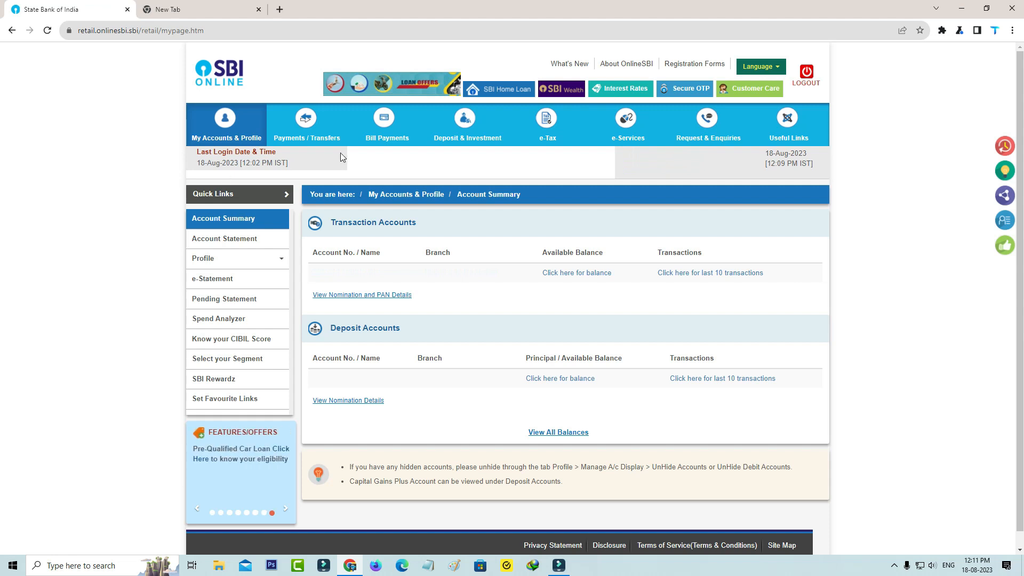
In SBI Online, go to Deposit & Investment › Deposit › Fixed Deposit (e-TDR / e-STDR)
left_click(467, 124)
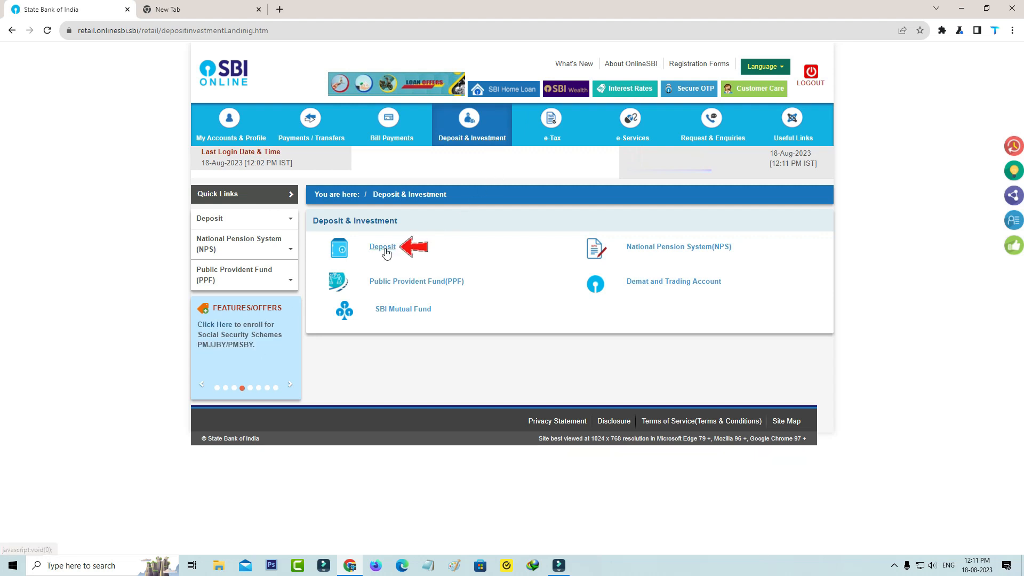
left_click(382, 247)
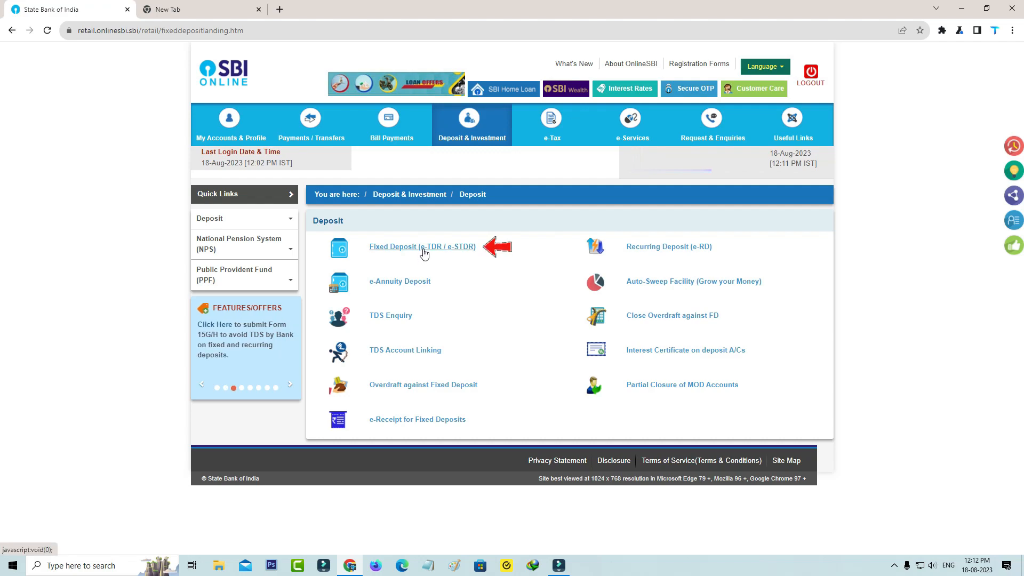
left_click(422, 247)
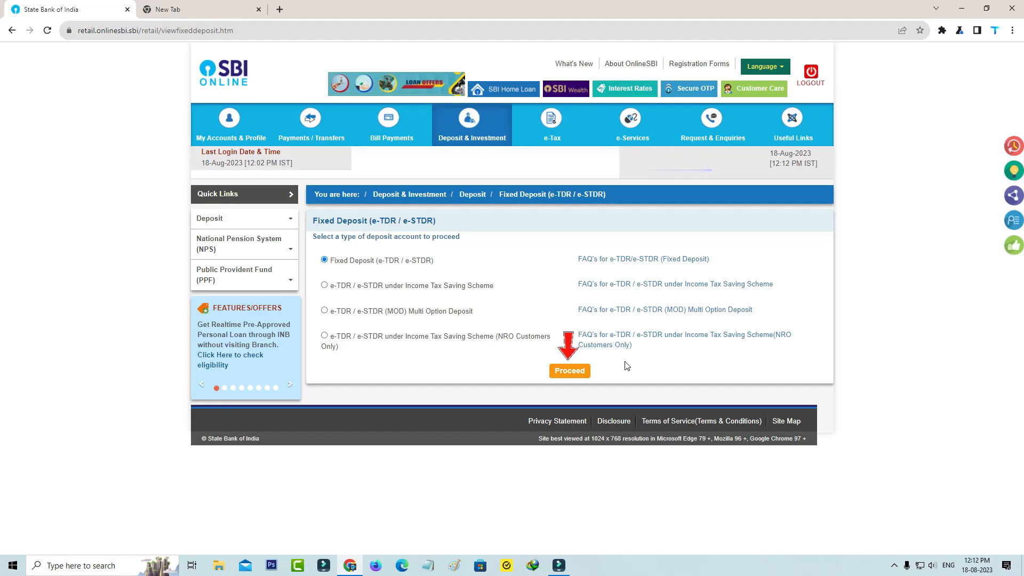
left_click(569, 370)
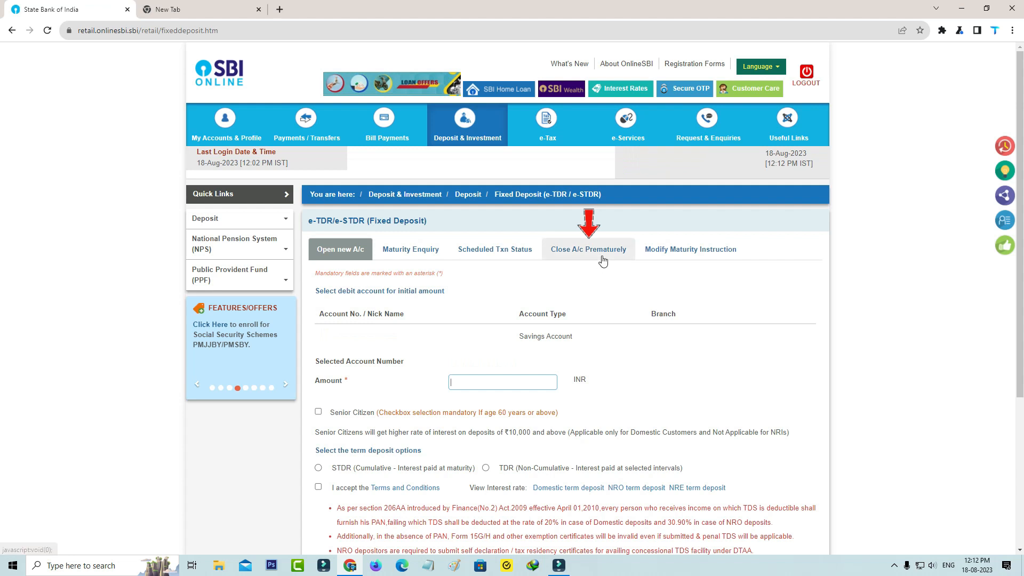
Under Close A/c Prematurely, proceed with the March 2017 fixed deposit
left_click(588, 250)
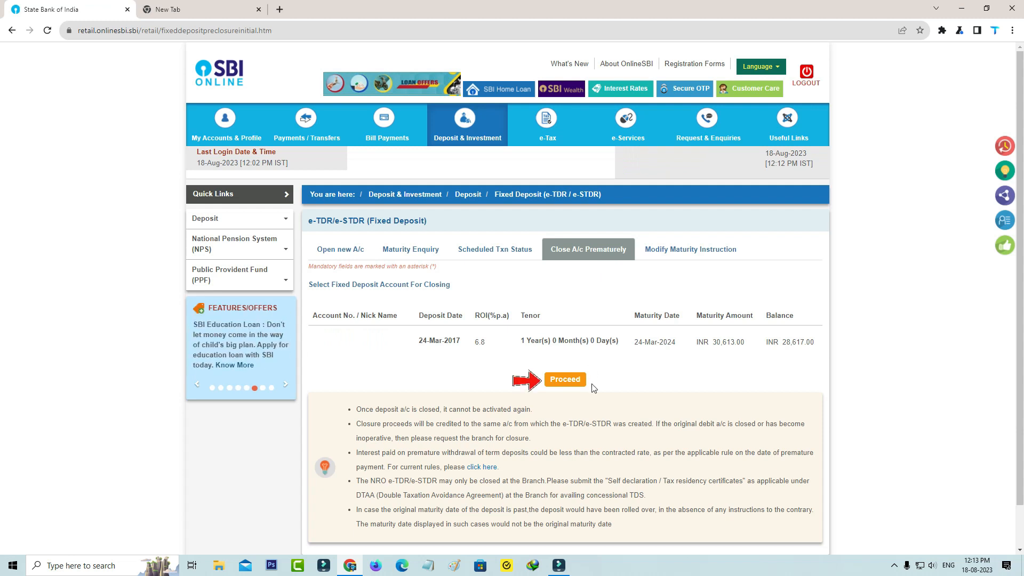
left_click(564, 379)
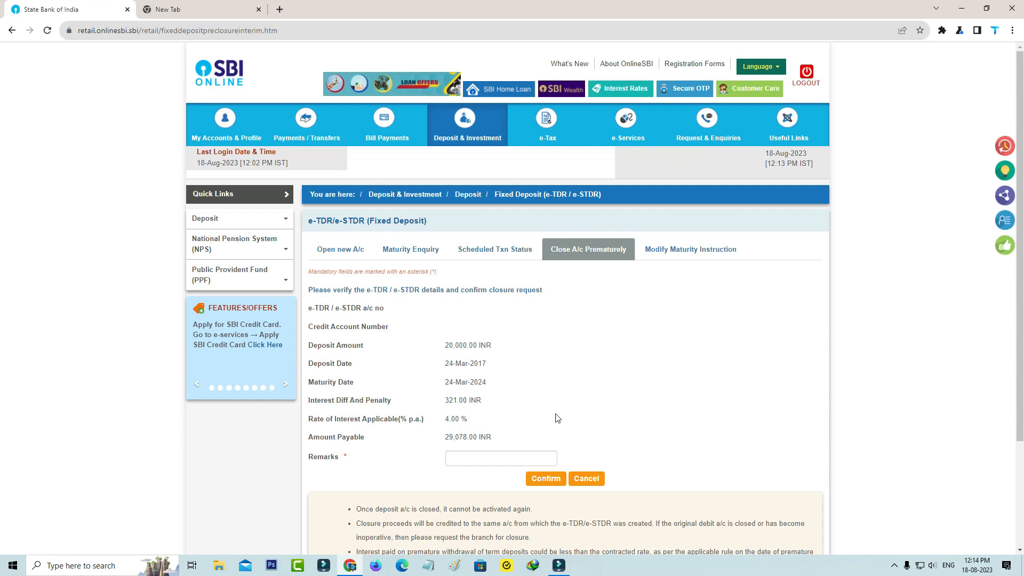
mouse_move(548, 454)
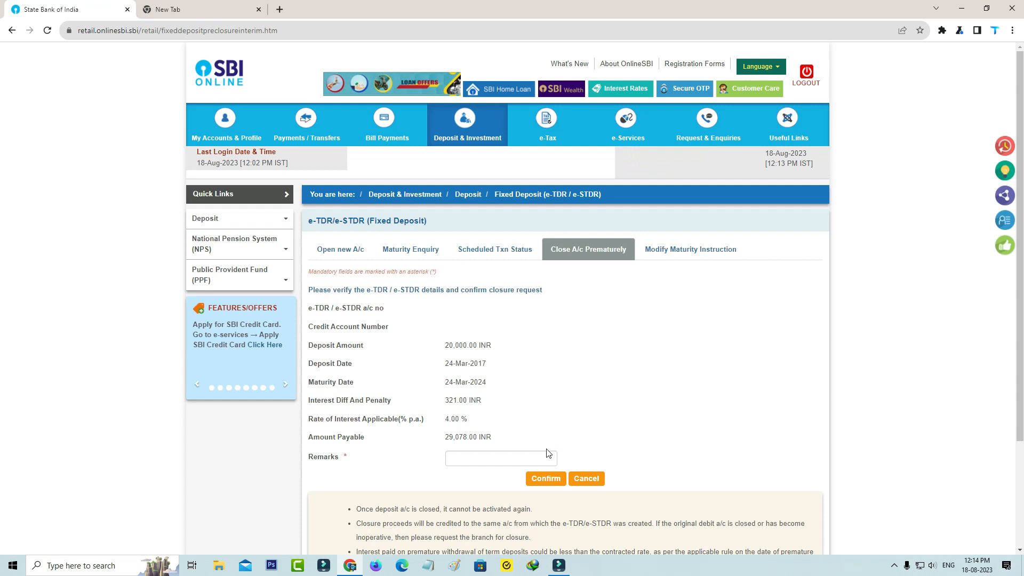
Enter remark 'to close', confirm, and accept closing the deposit despite the loss
type("to close")
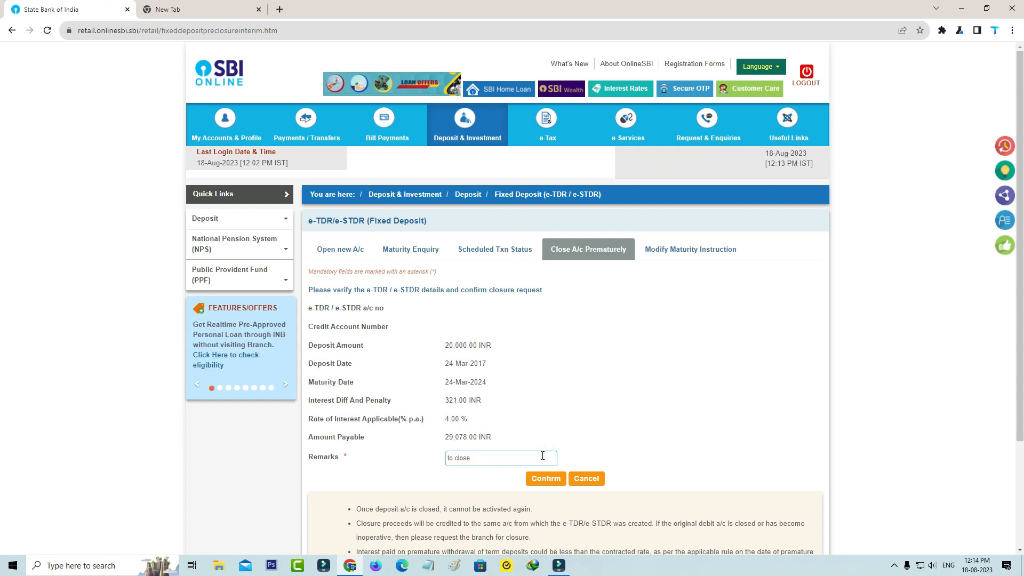
left_click(546, 478)
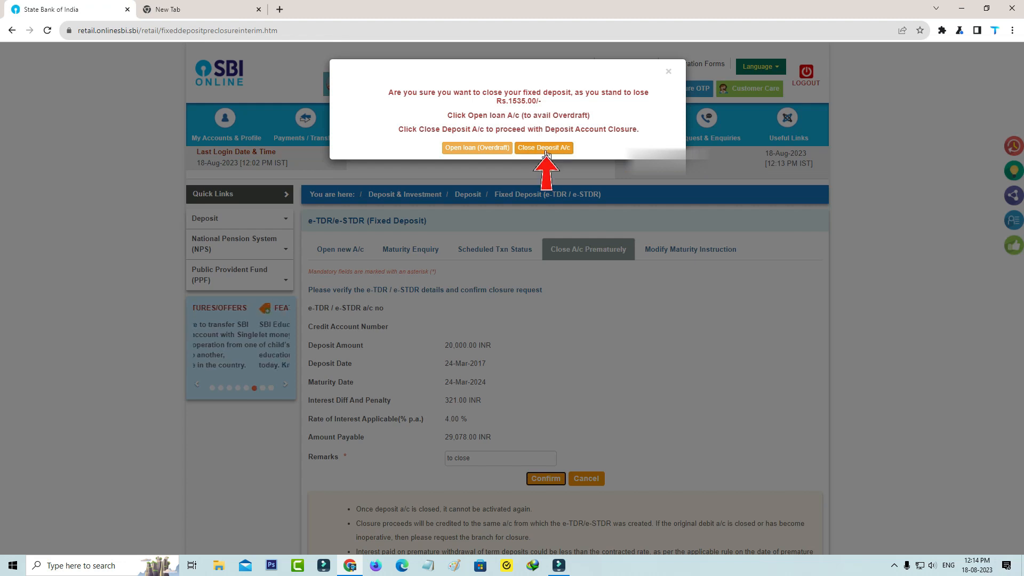
left_click(544, 147)
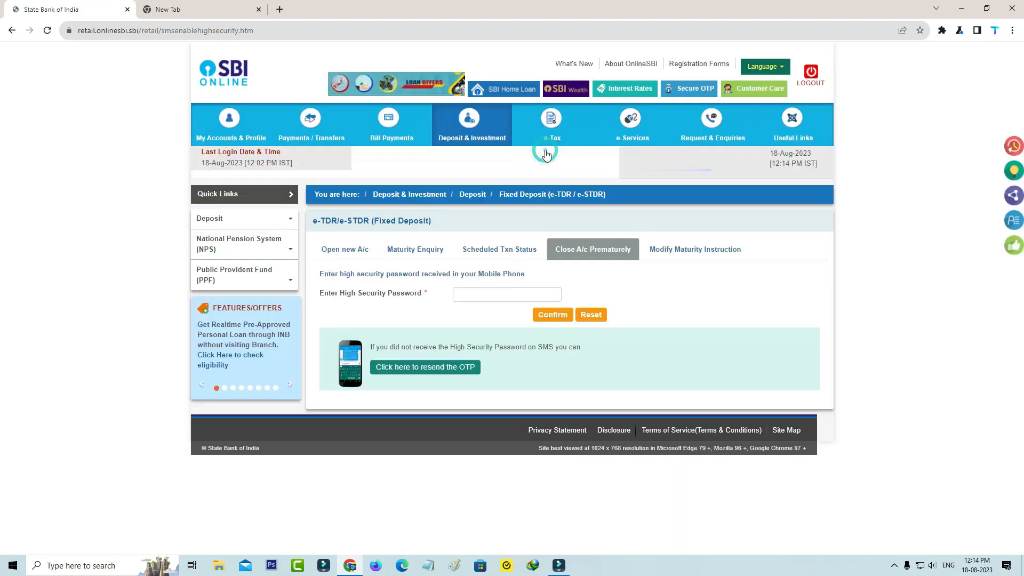